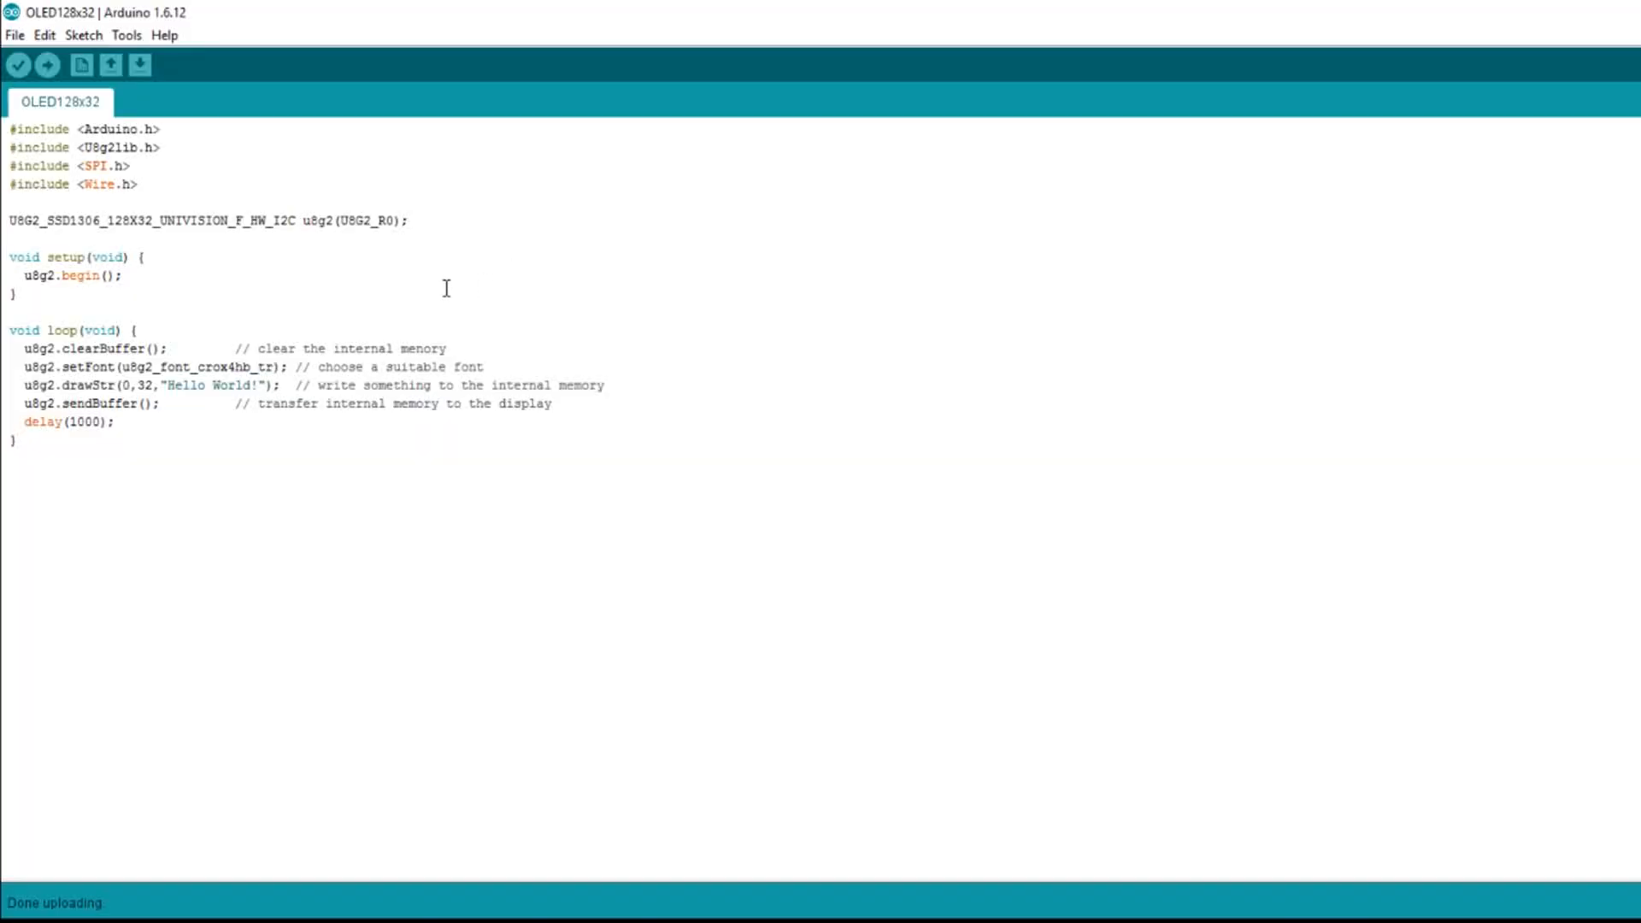
mouse_move(34, 249)
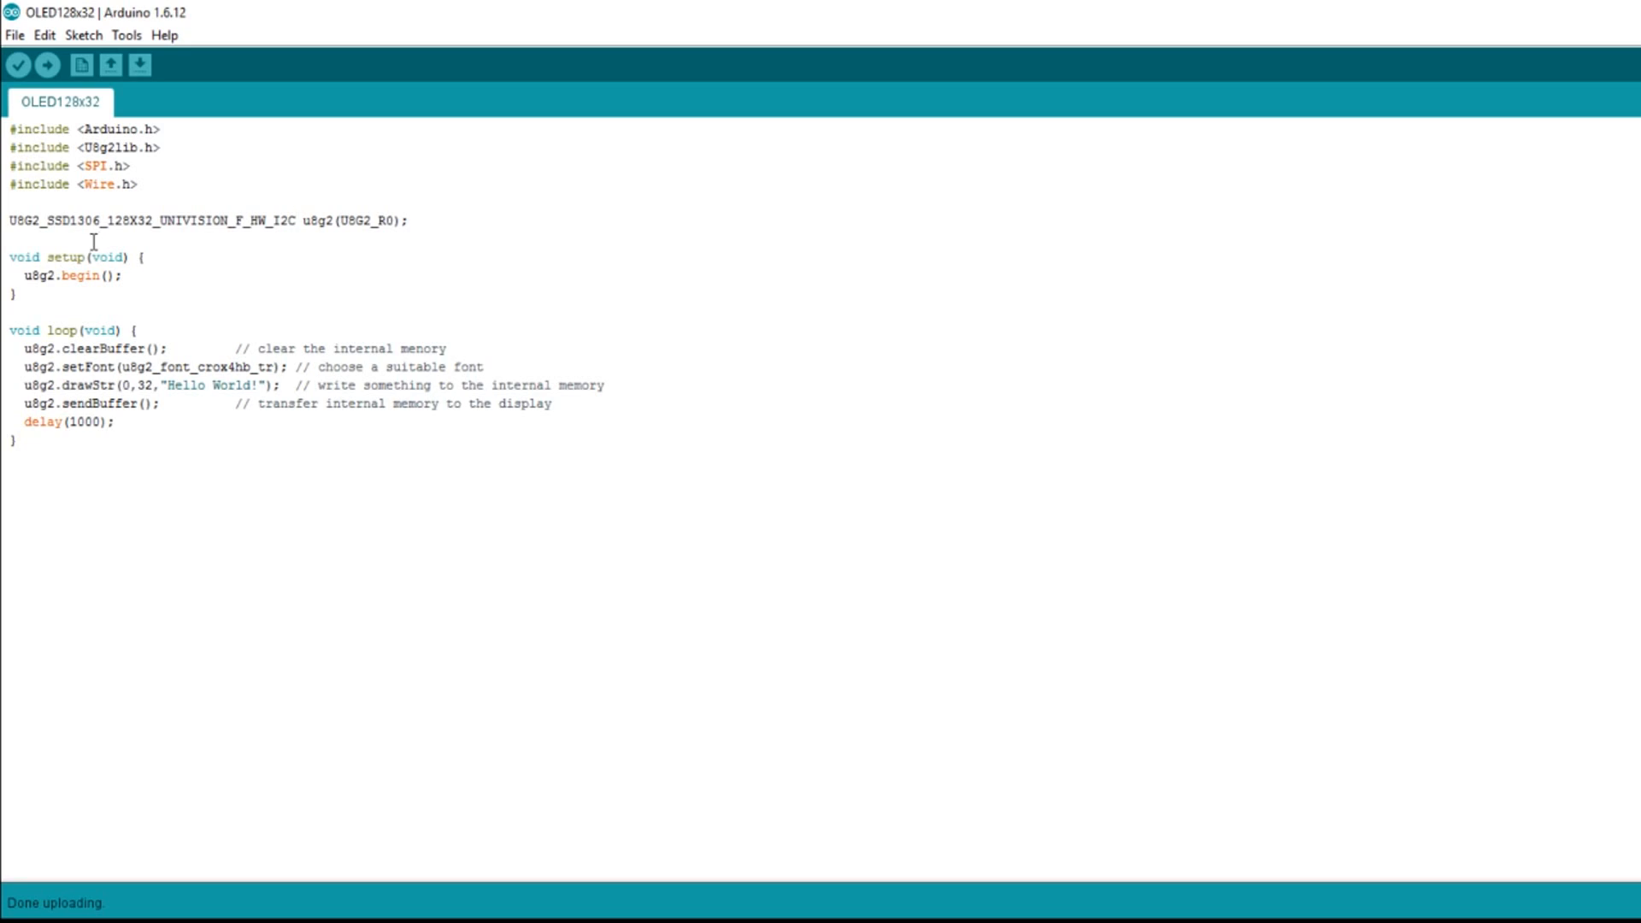
mouse_move(144, 237)
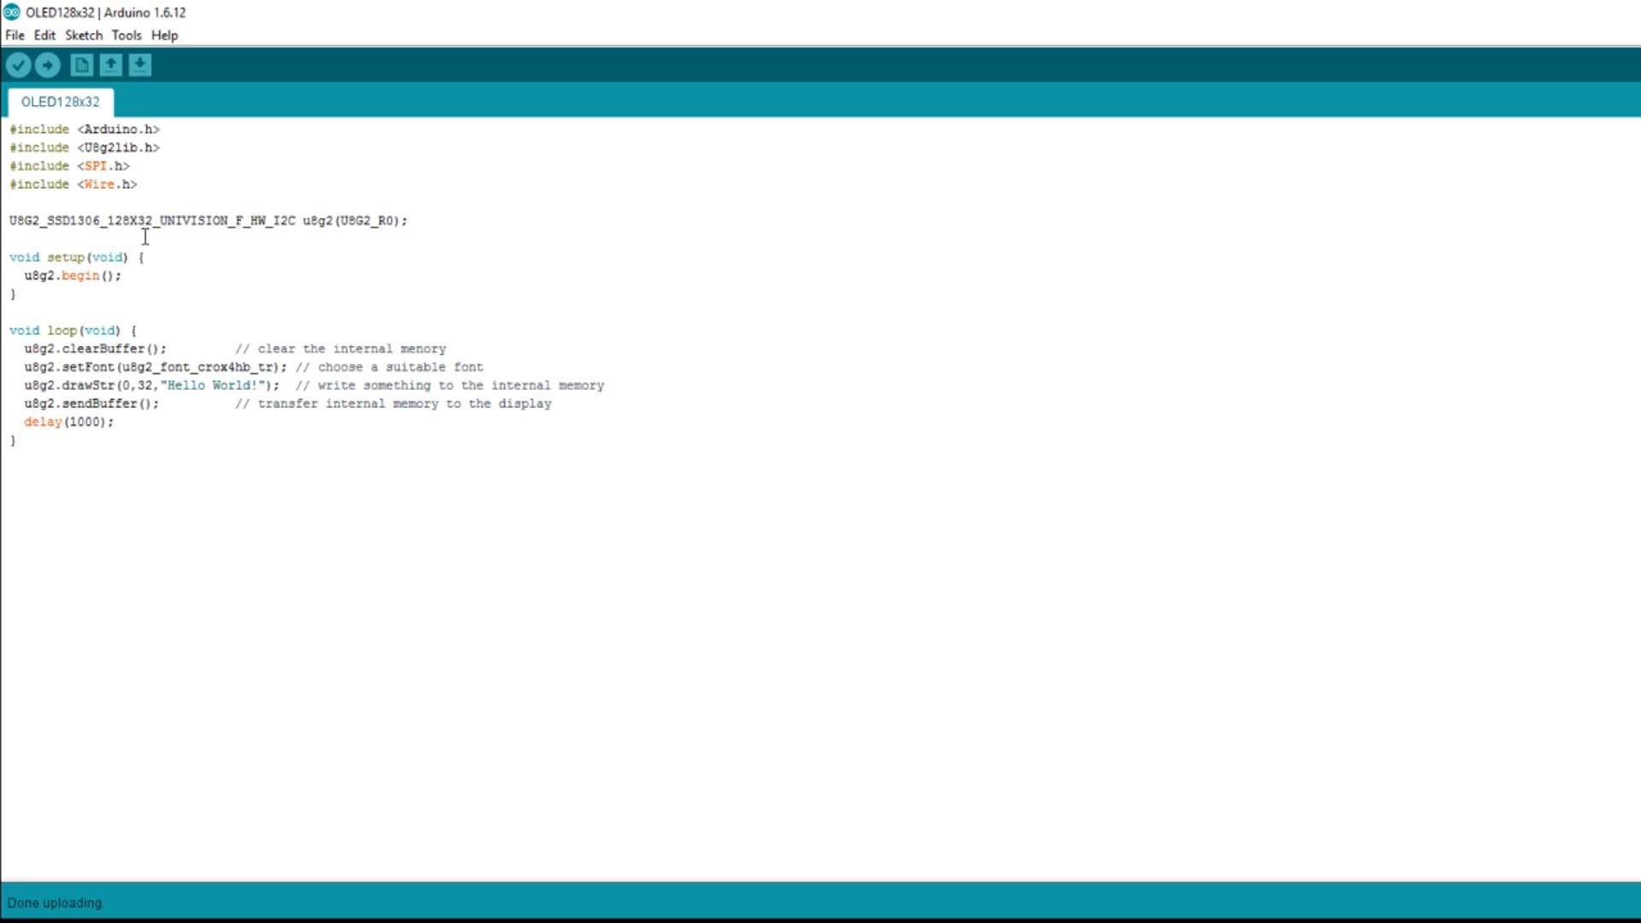
mouse_move(210, 242)
type("logisoso32")
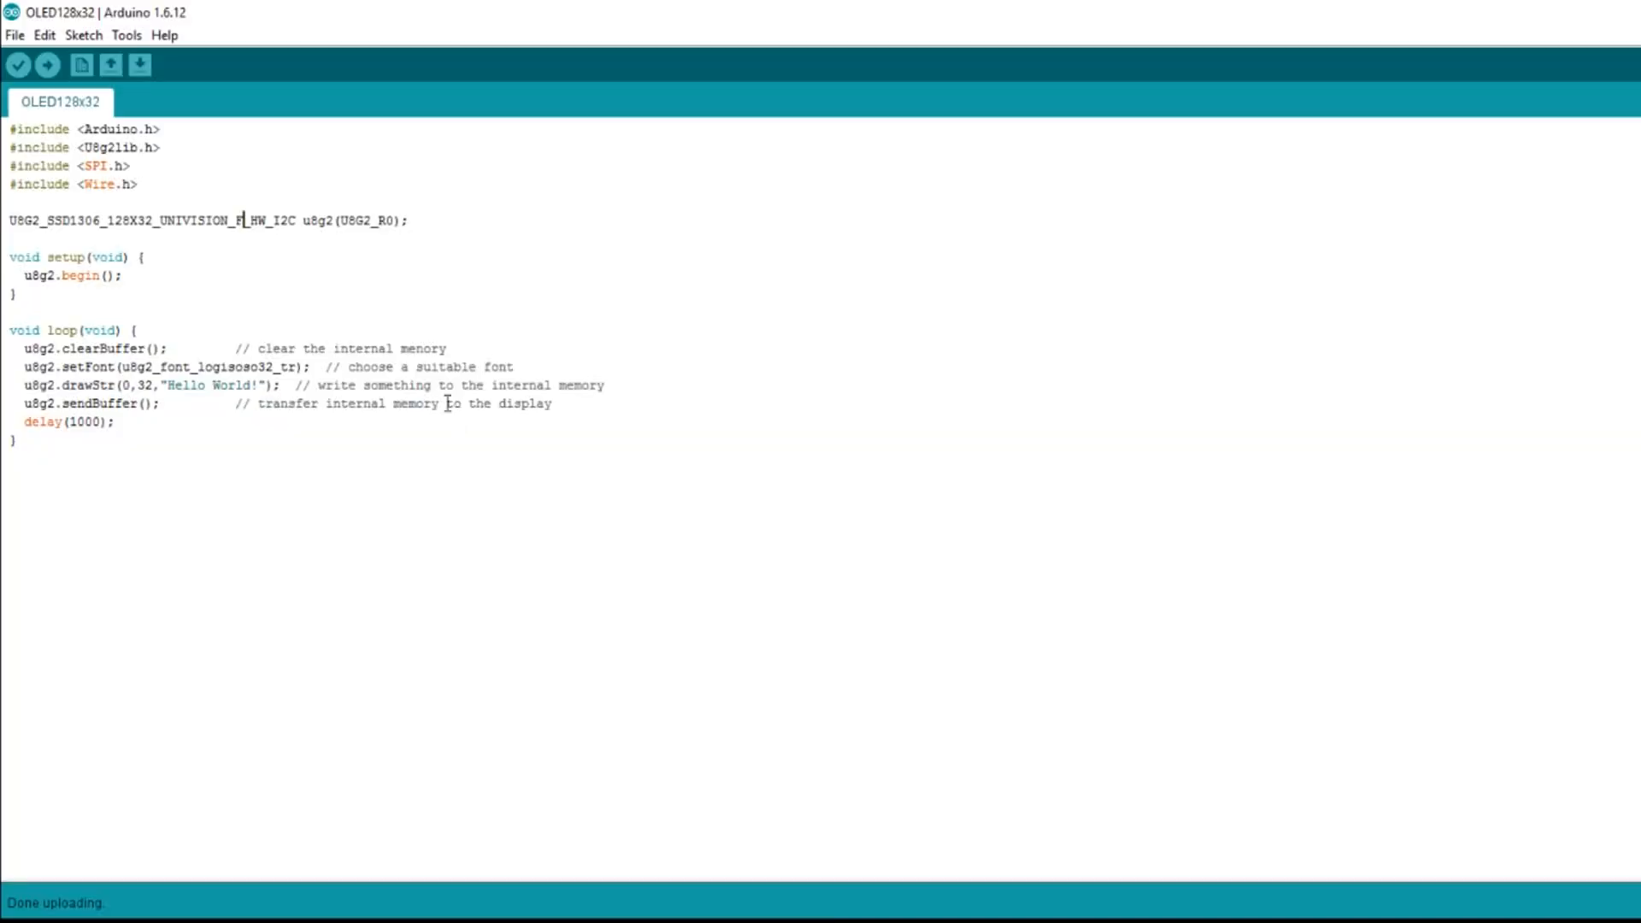
mouse_move(176, 385)
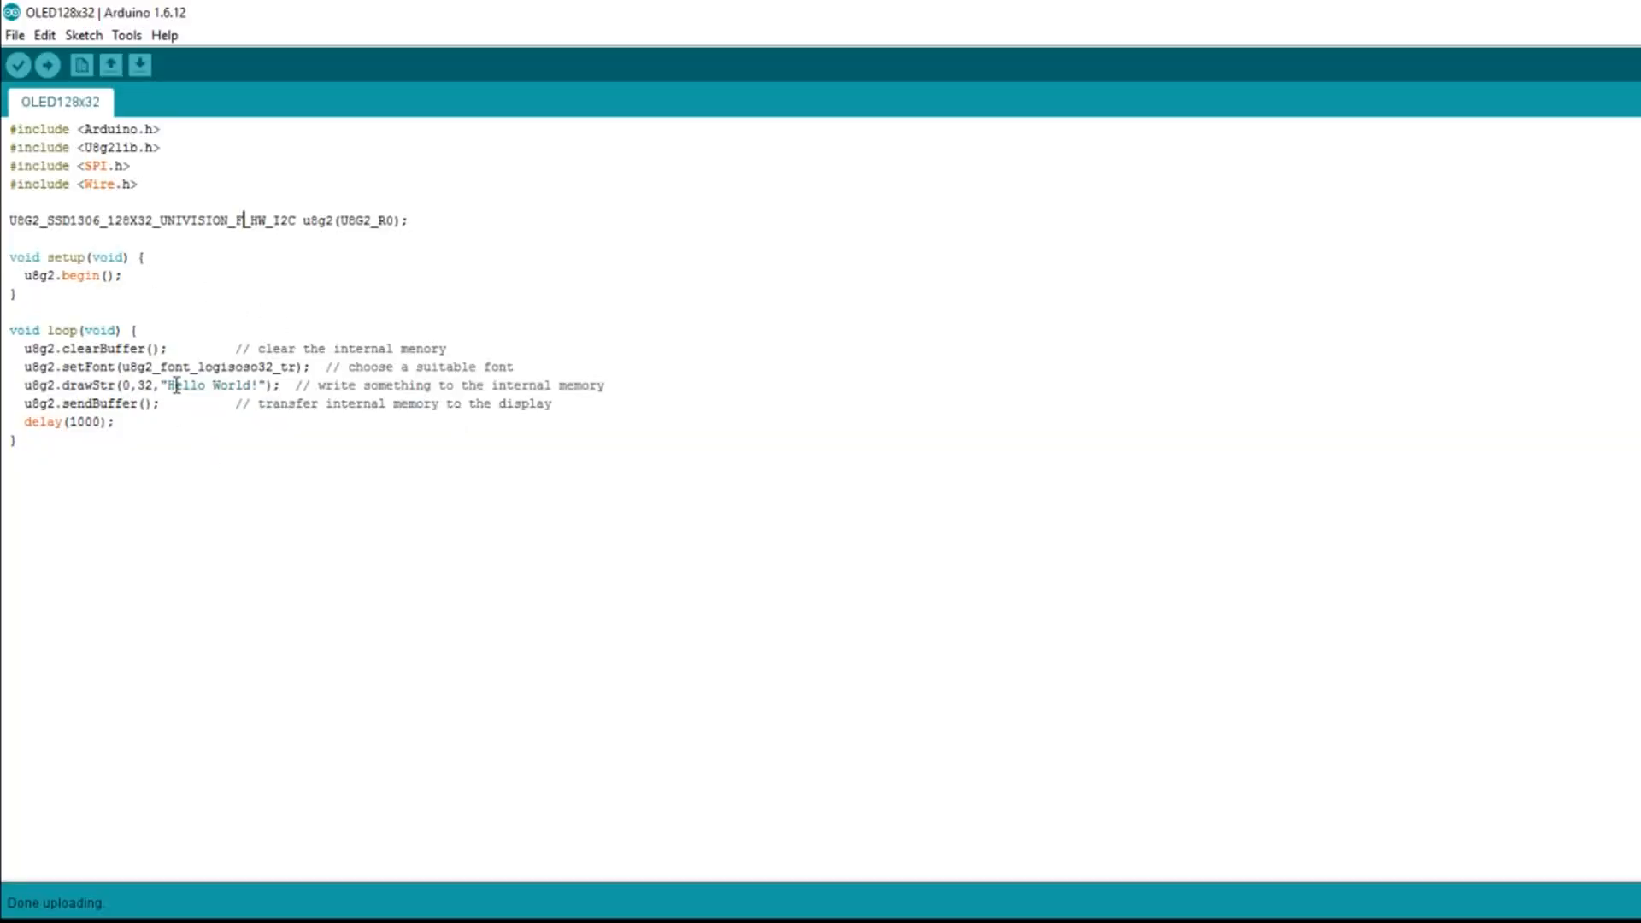
- Click into the setFont line to switch the font to u8g2_font_logisoso32_tr
left_click(258, 385)
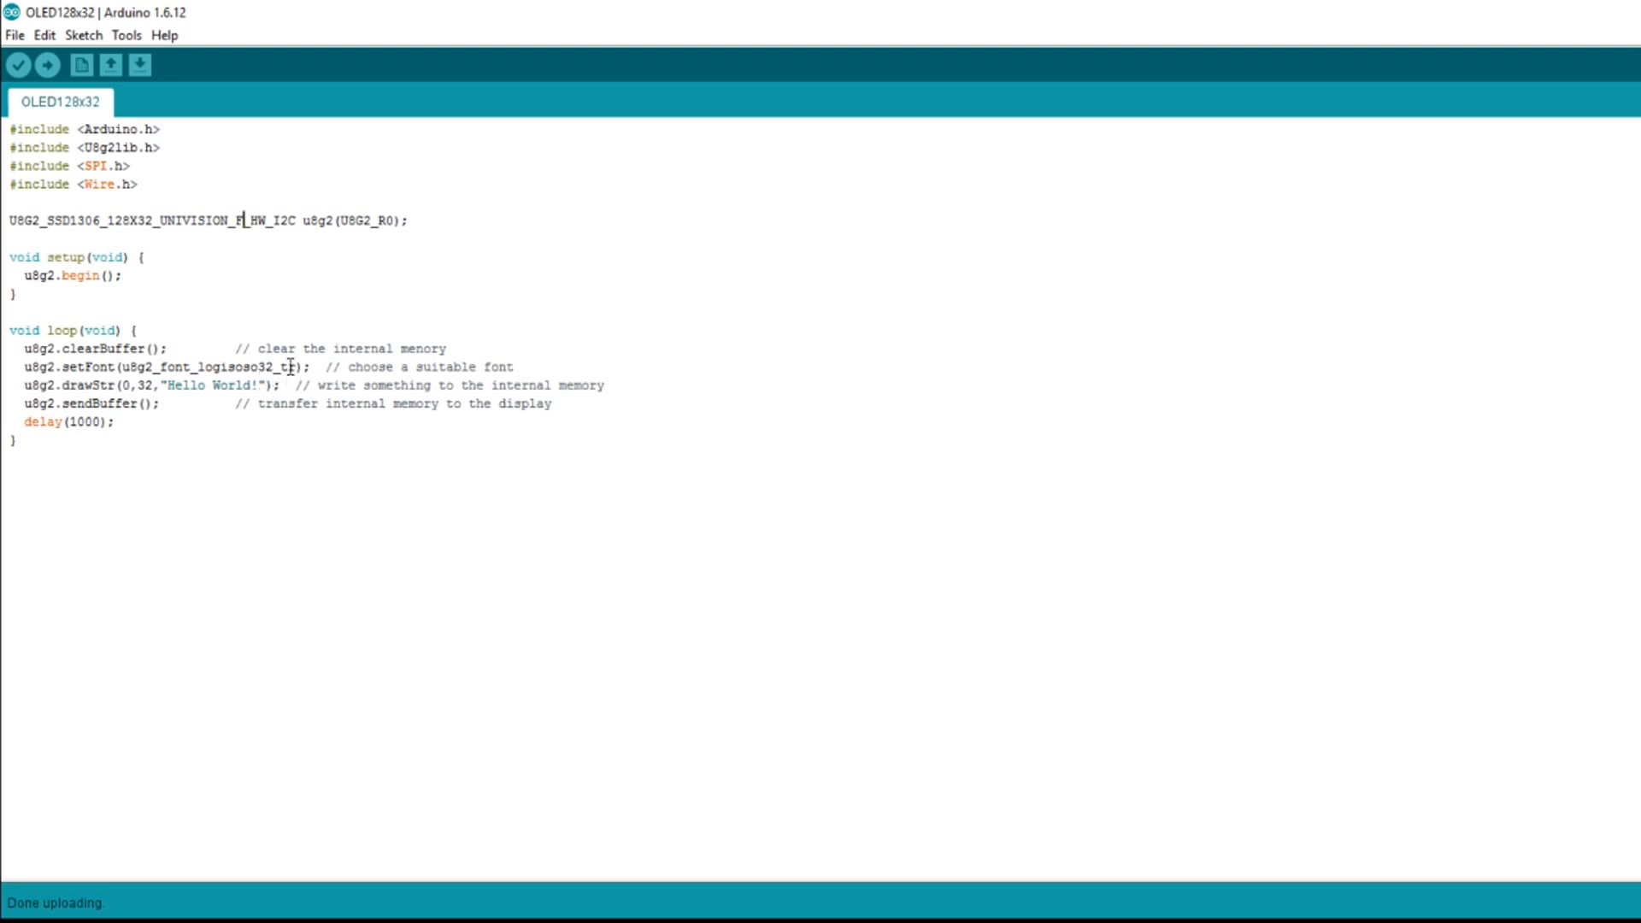
mouse_move(306, 502)
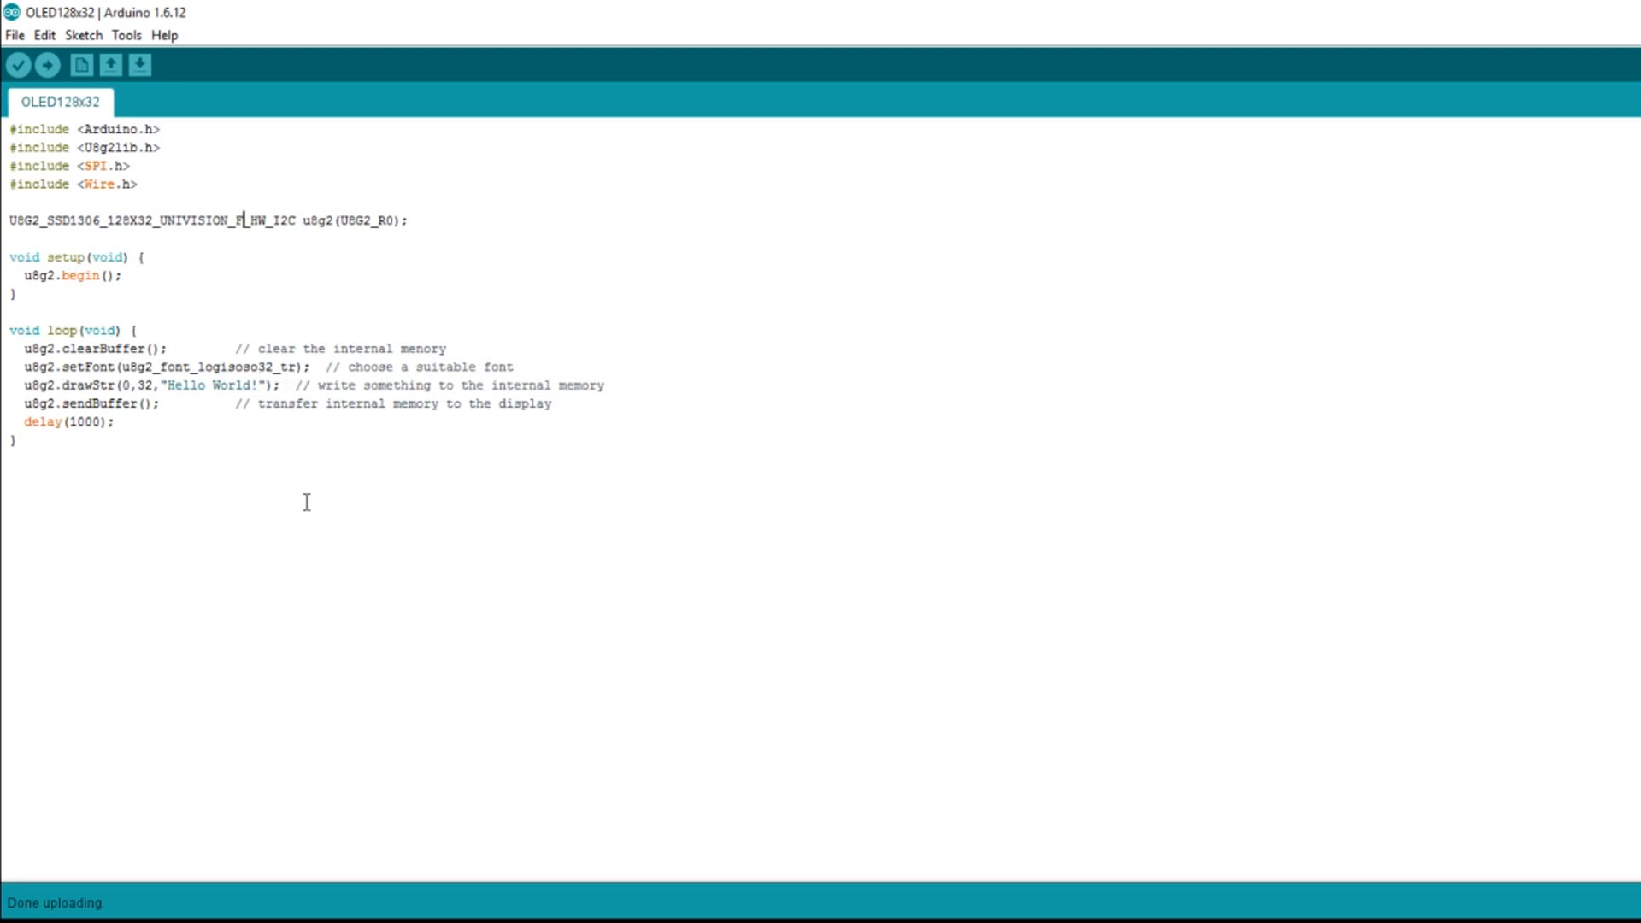